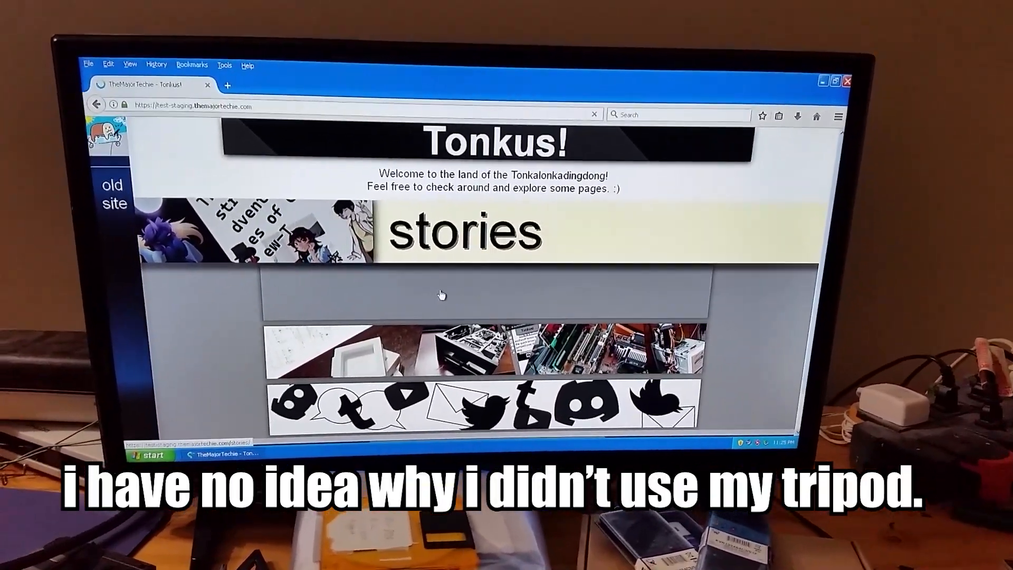
Scroll down the Tonkus! page in Firefox while CPU-Z's processor details sit on the desktop.
scroll("down", 3)
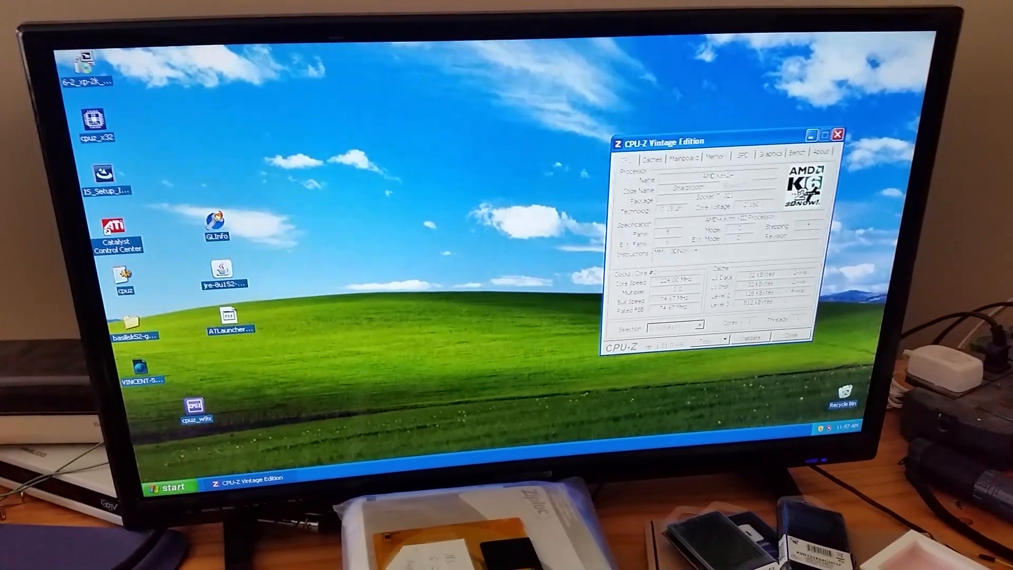
left_click(167, 486)
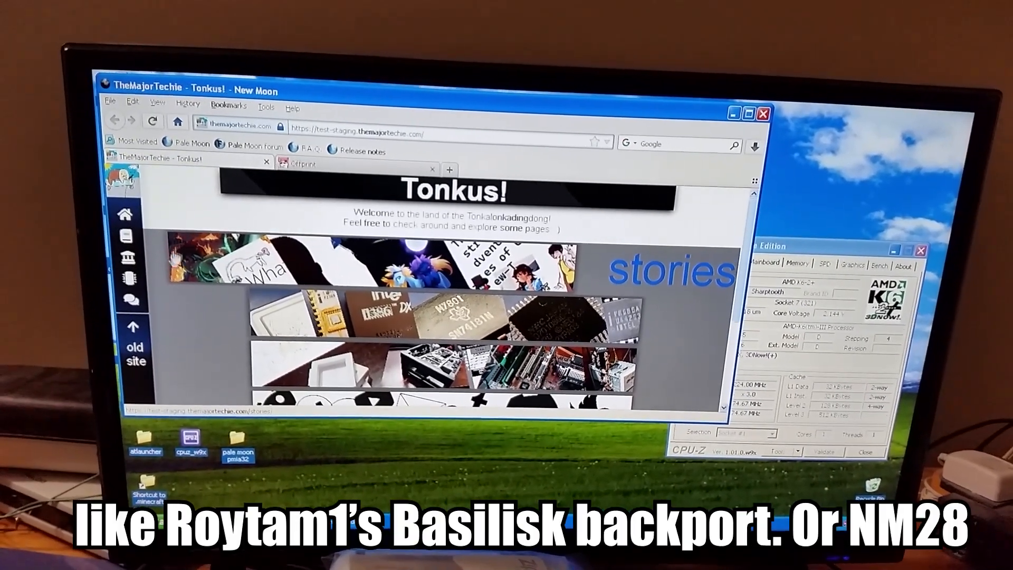
Scroll past the Tonkus! stories to the social links and Donate button.
scroll("down", 3)
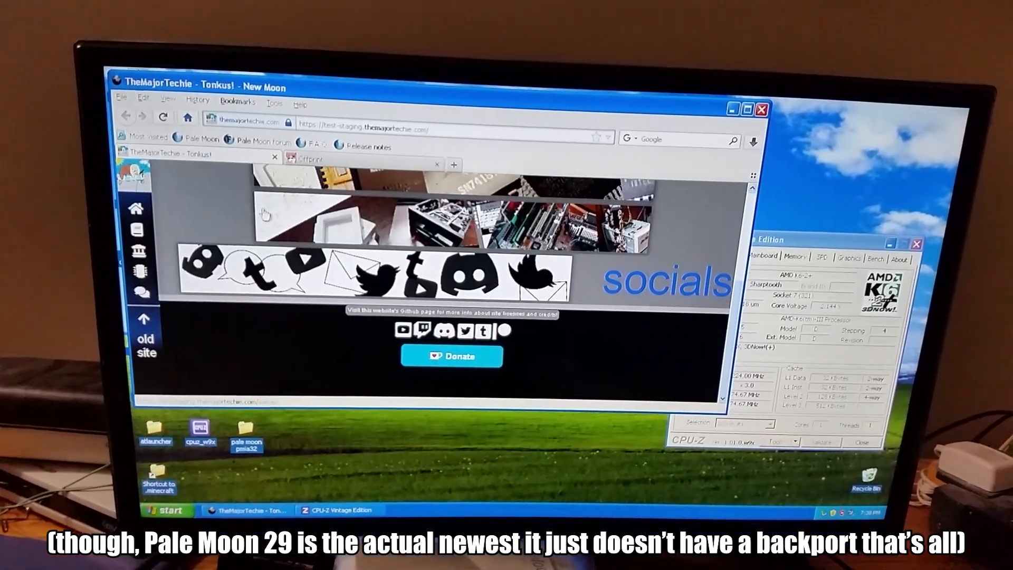